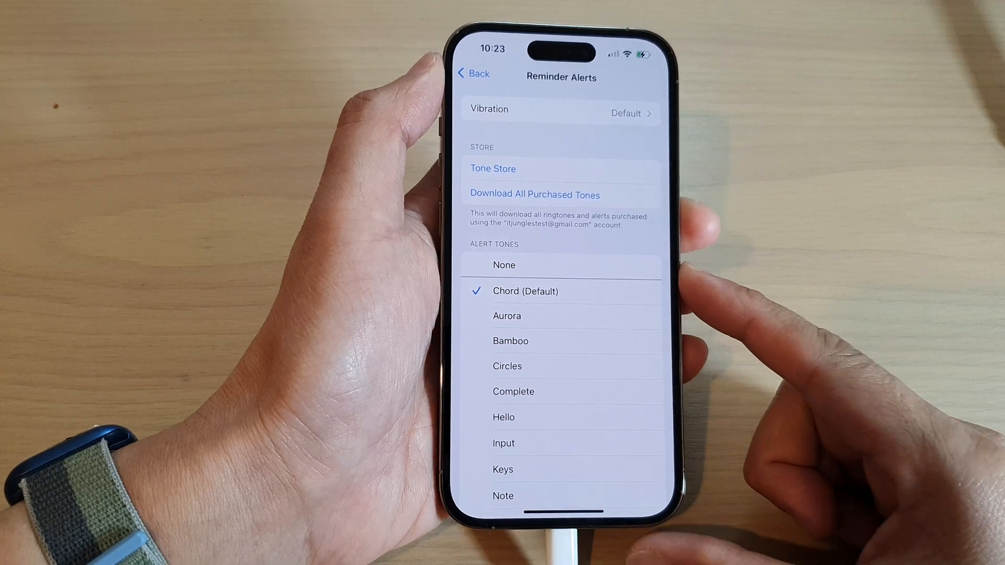
- Leave Settings and return to the iPhone home screen
{"action": "left_click", "coordinate": [473, 73]}
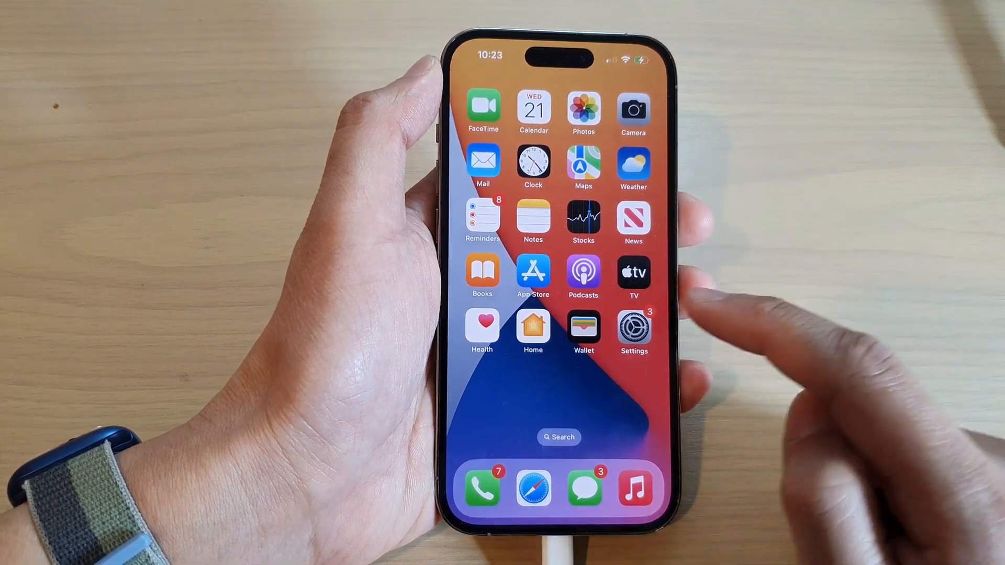
- Reopen Settings and go to Sounds & Haptics
{"action": "left_click", "coordinate": [632, 327]}
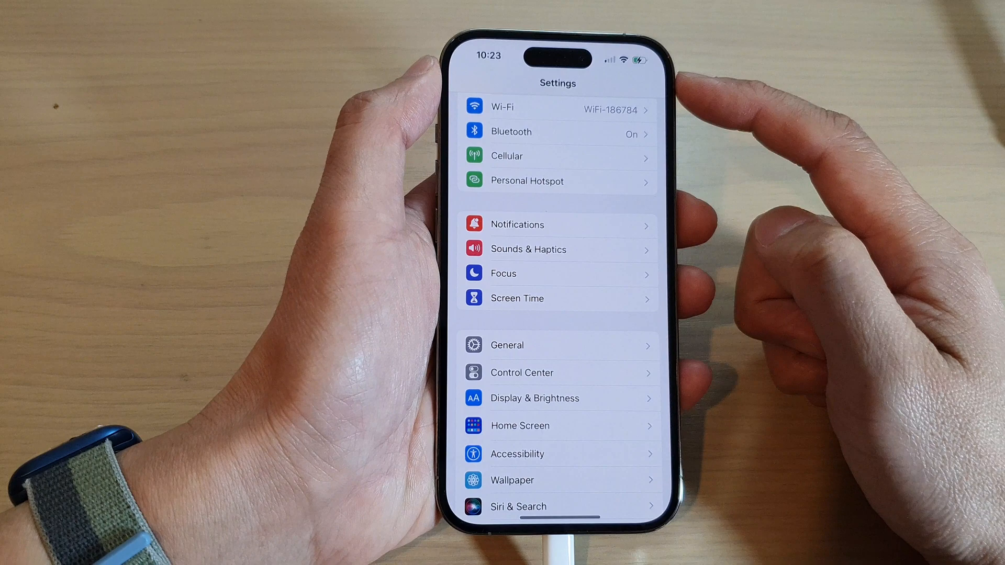
{"action": "scroll", "scroll_direction": "down", "scroll_amount": 3}
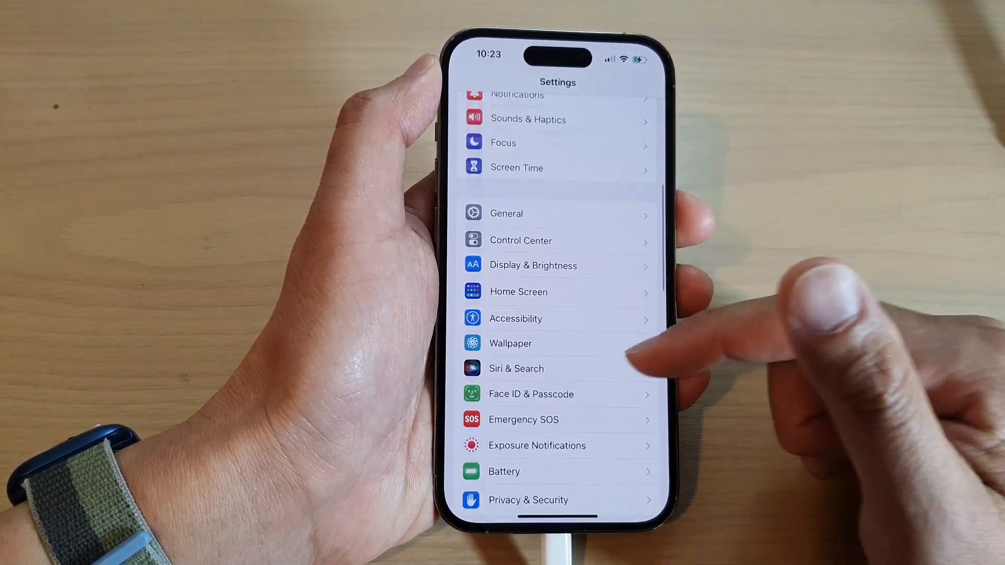
{"action": "scroll", "scroll_direction": "down", "scroll_amount": 3}
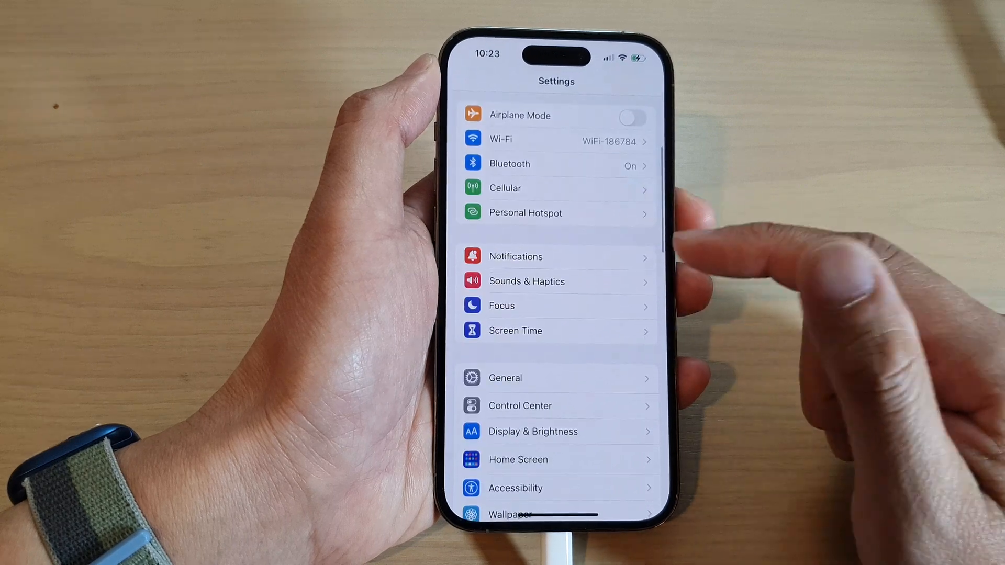
{"action": "left_click", "coordinate": [526, 280]}
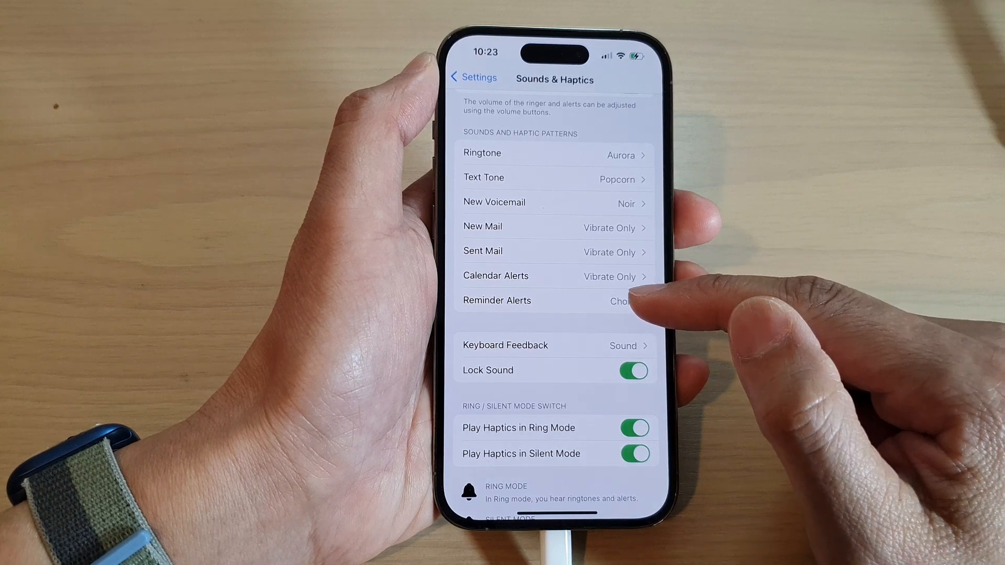
- Set Reminder Alerts to Hello, then show the Classic tones list
{"action": "left_click", "coordinate": [496, 301]}
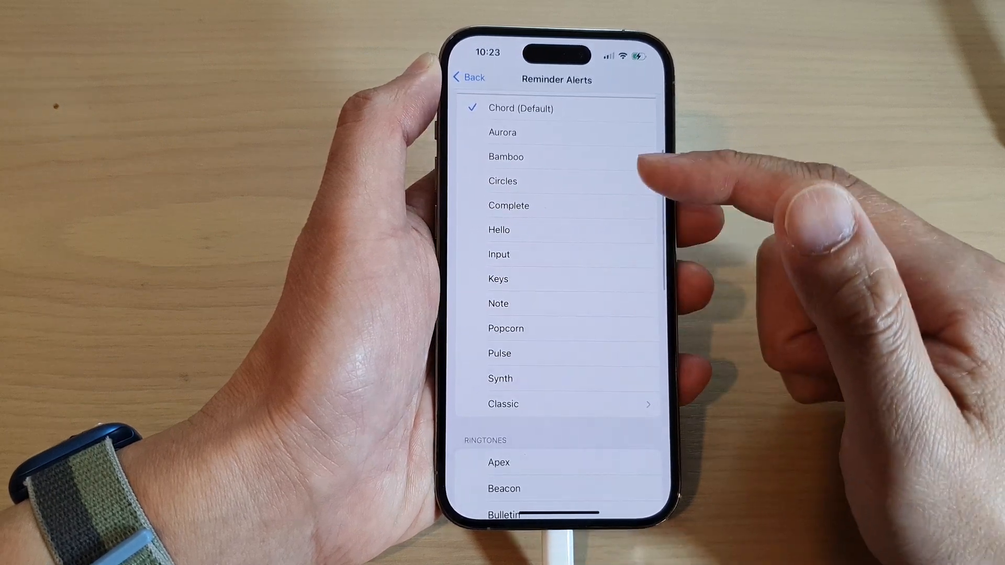
{"action": "left_click", "coordinate": [496, 230]}
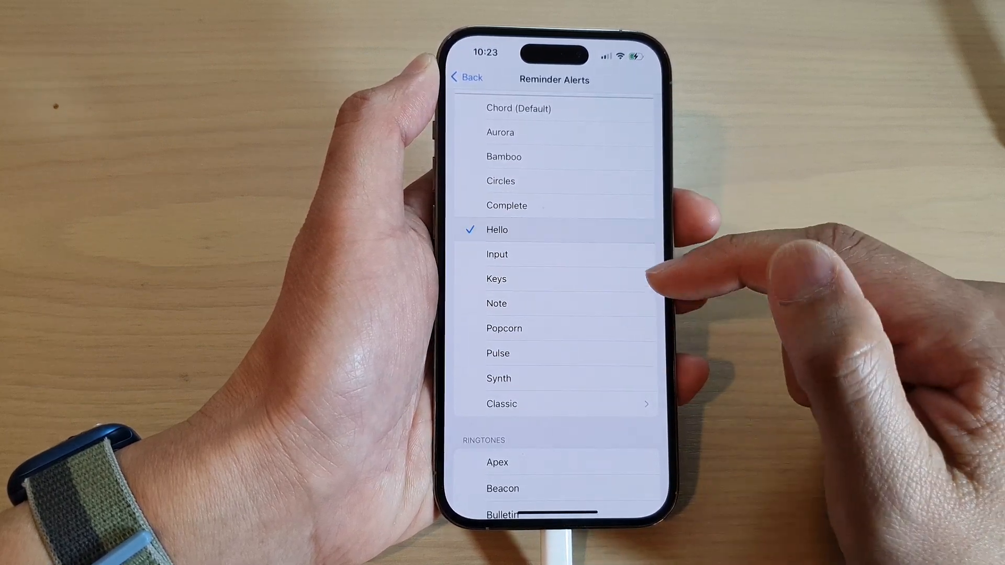
{"action": "left_click", "coordinate": [498, 279]}
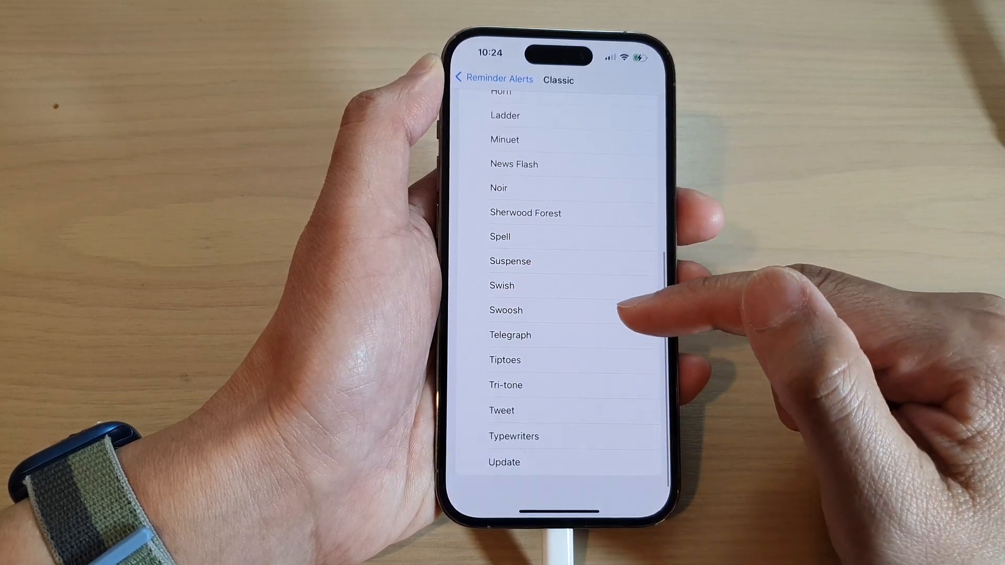
- Choose Telegraph as the Reminder Alerts tone and return to main Settings
{"action": "left_click", "coordinate": [516, 336]}
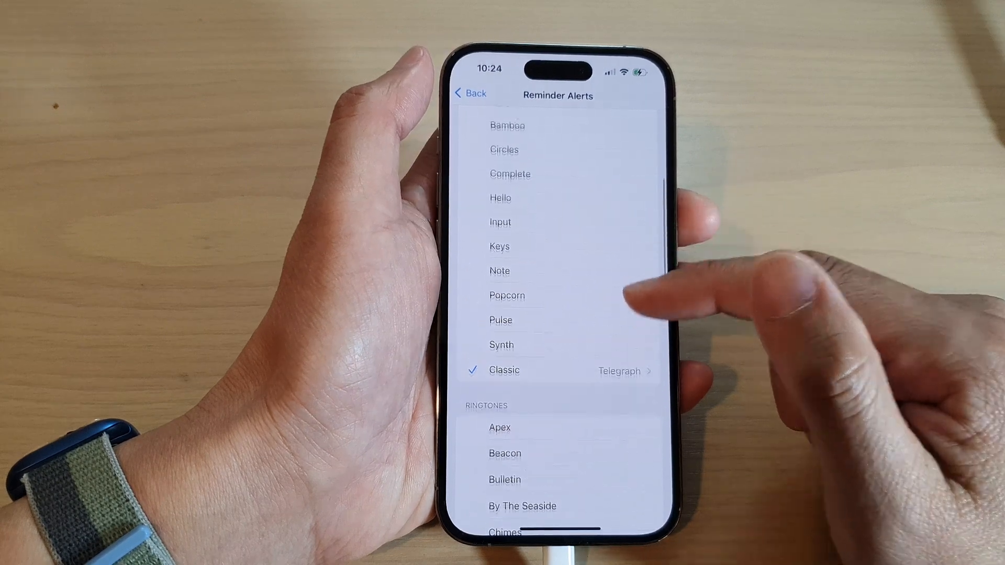
{"action": "scroll", "scroll_direction": "down", "scroll_amount": 3}
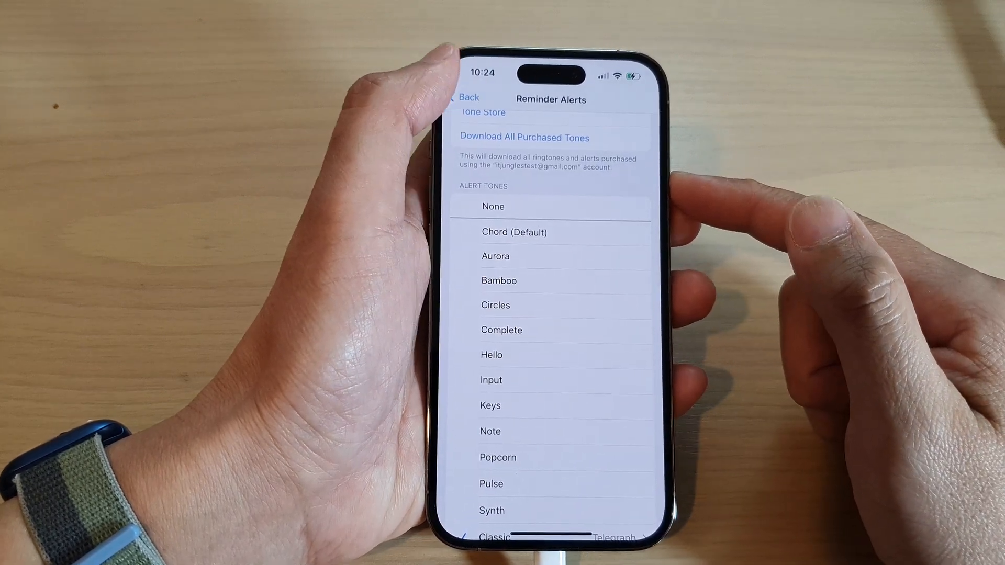
{"action": "left_click", "coordinate": [469, 97]}
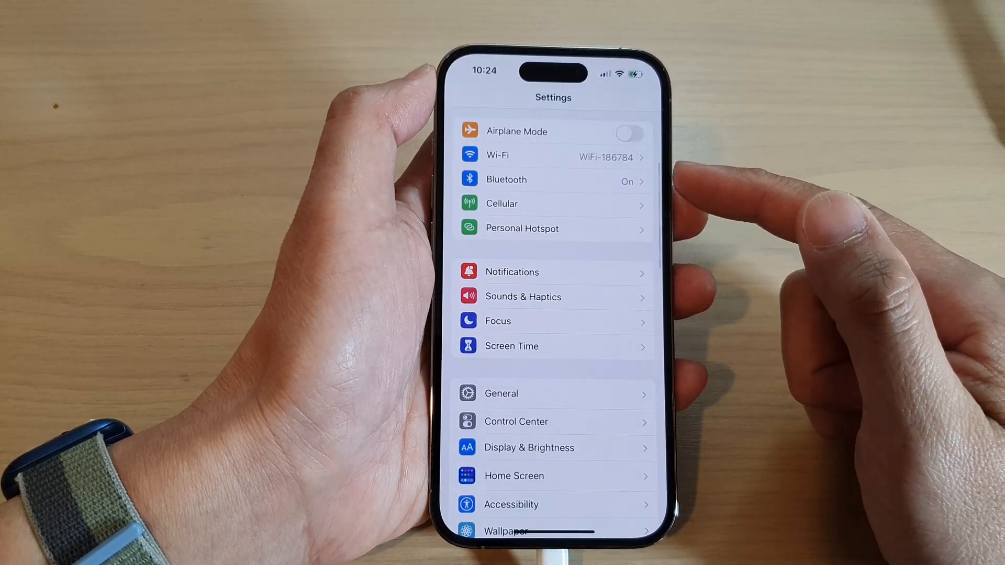